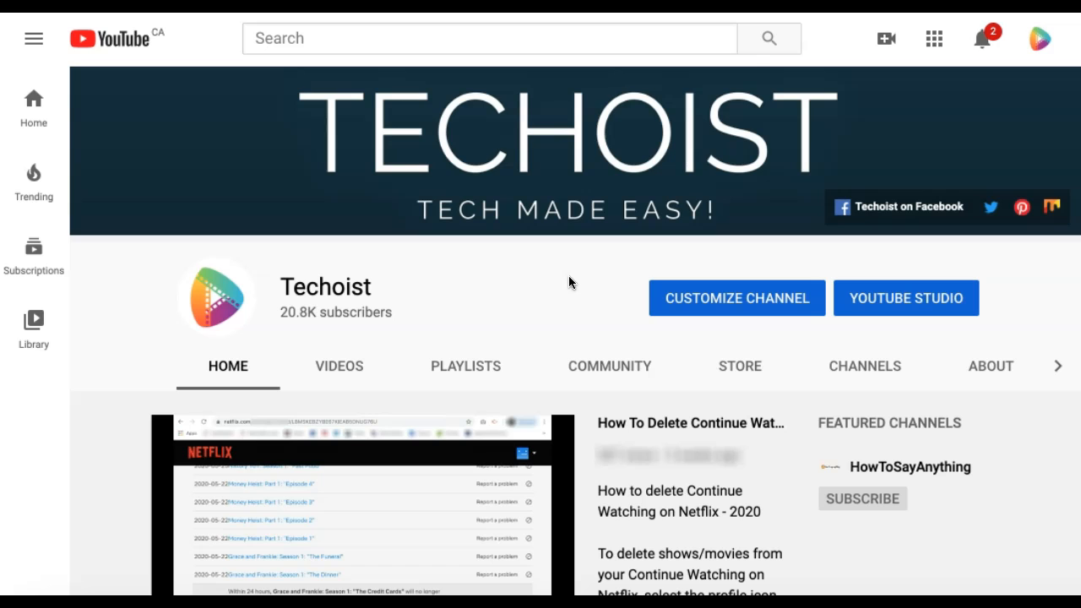
mouse_move(1040, 39)
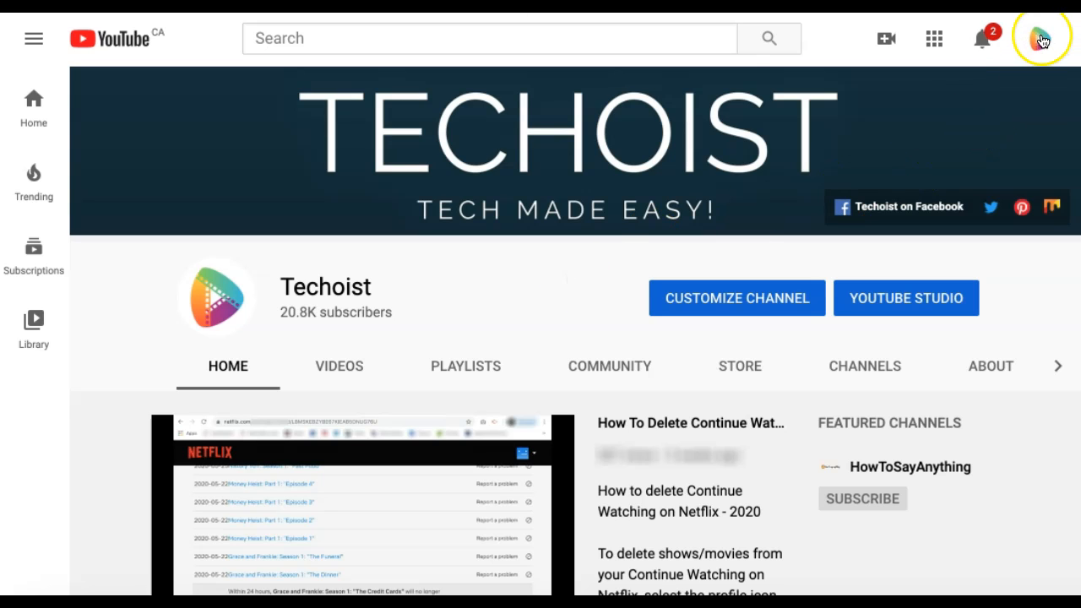
Open YouTube Studio from the Techoist channel's account menu
left_click(1041, 38)
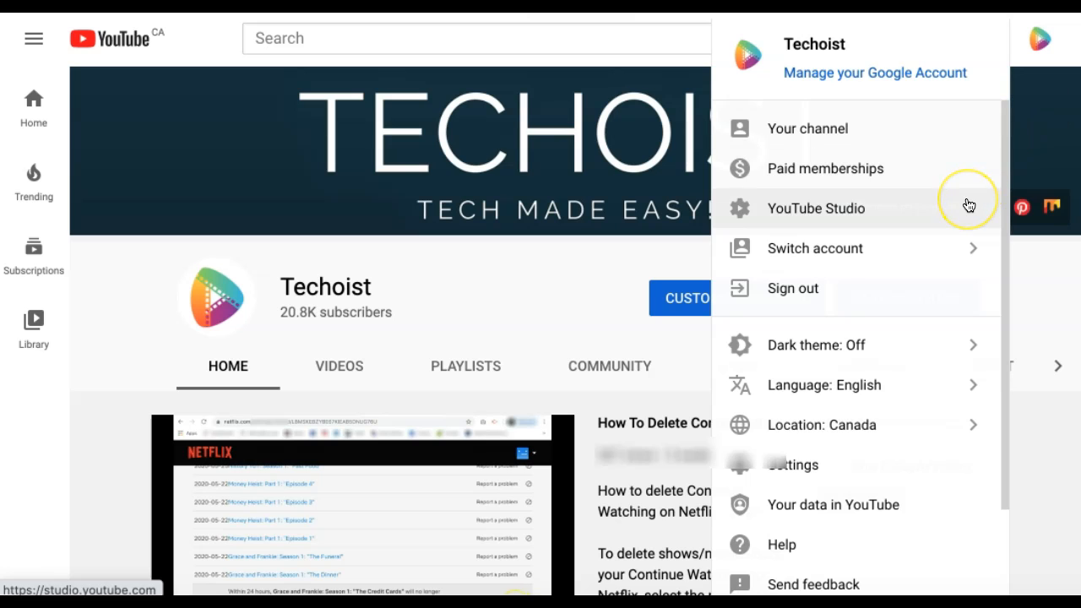
left_click(815, 208)
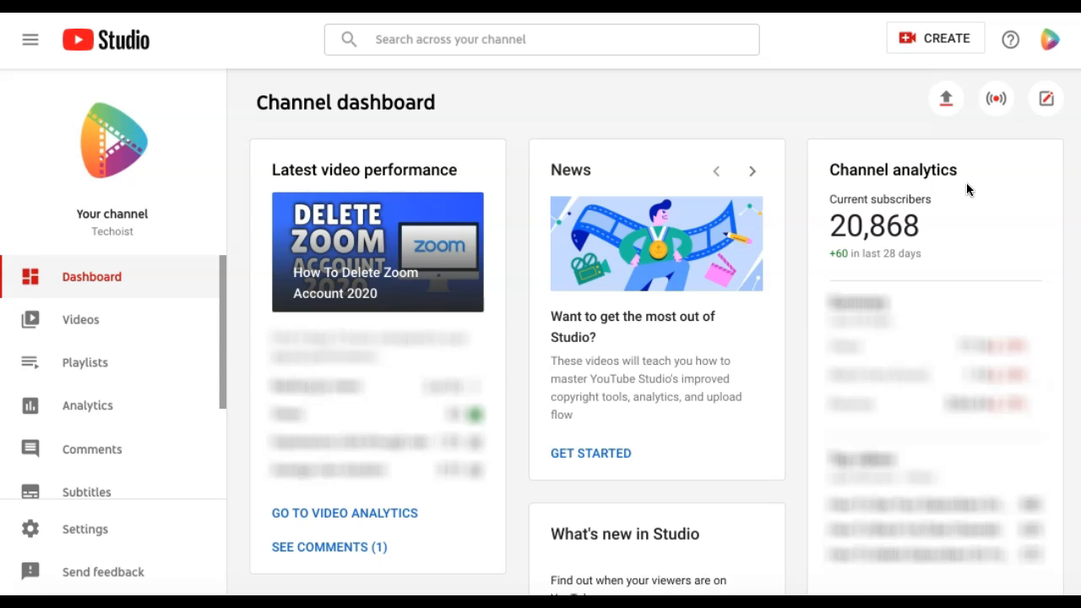
mouse_move(946, 98)
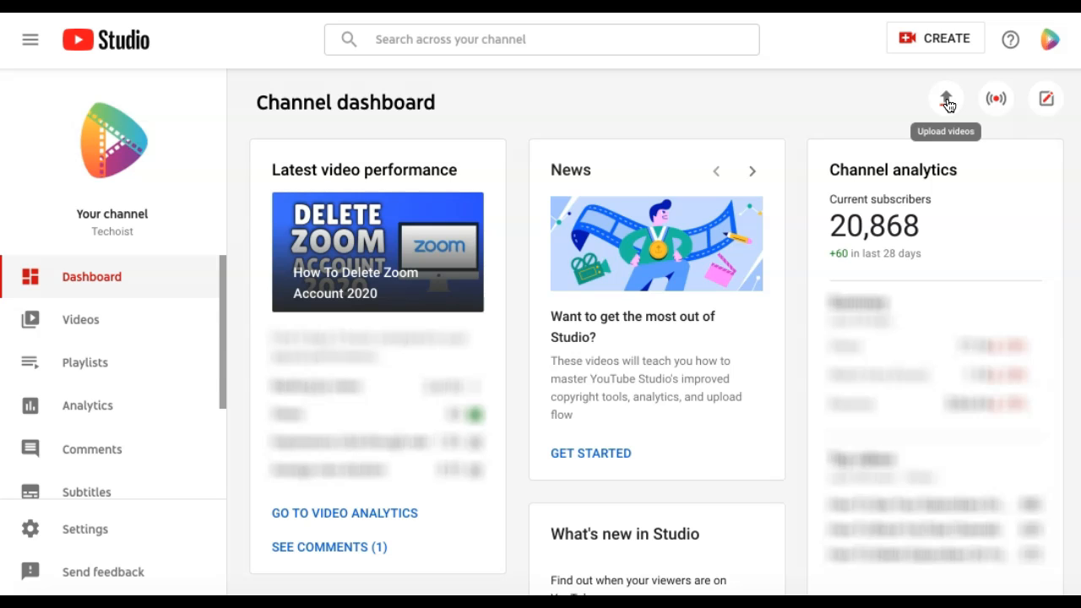
Upload a video file, creating the draft 'How To Add Tags to Youtube Videos'
left_click(945, 98)
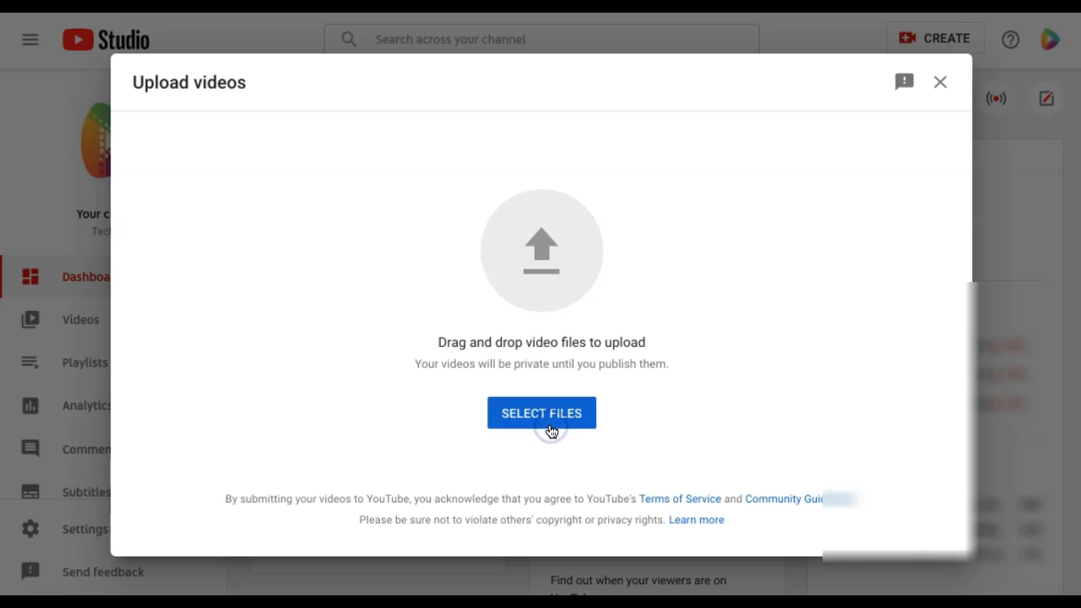
left_click(541, 413)
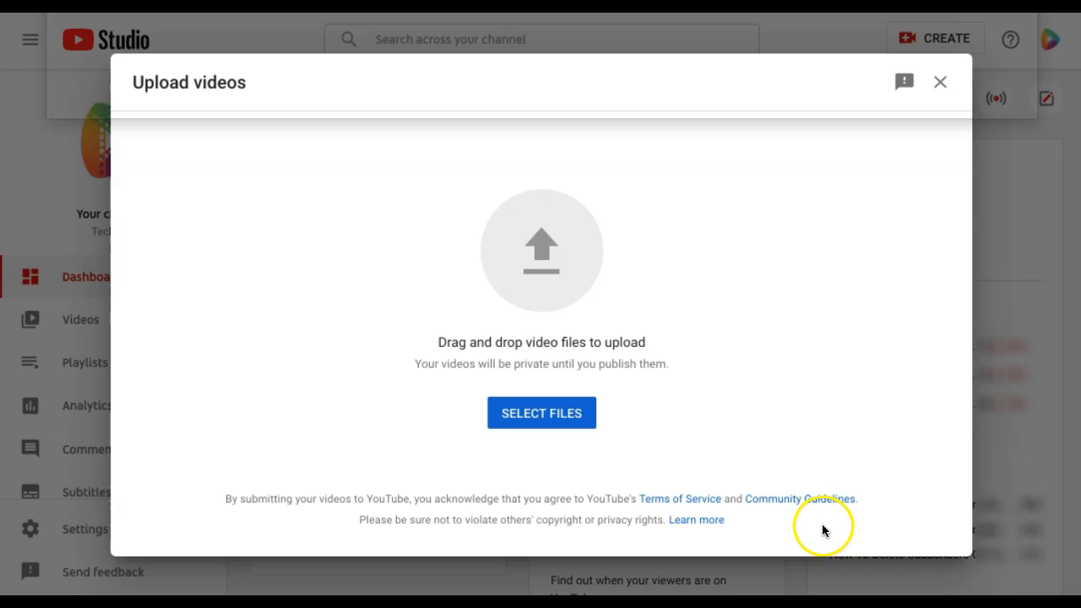
left_click(542, 413)
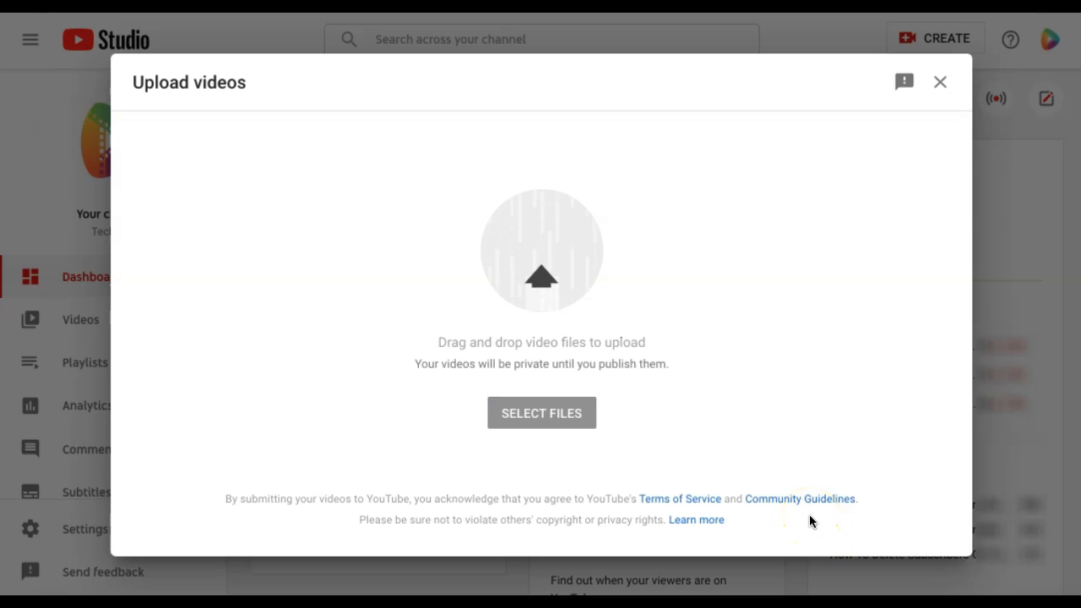
left_click(541, 413)
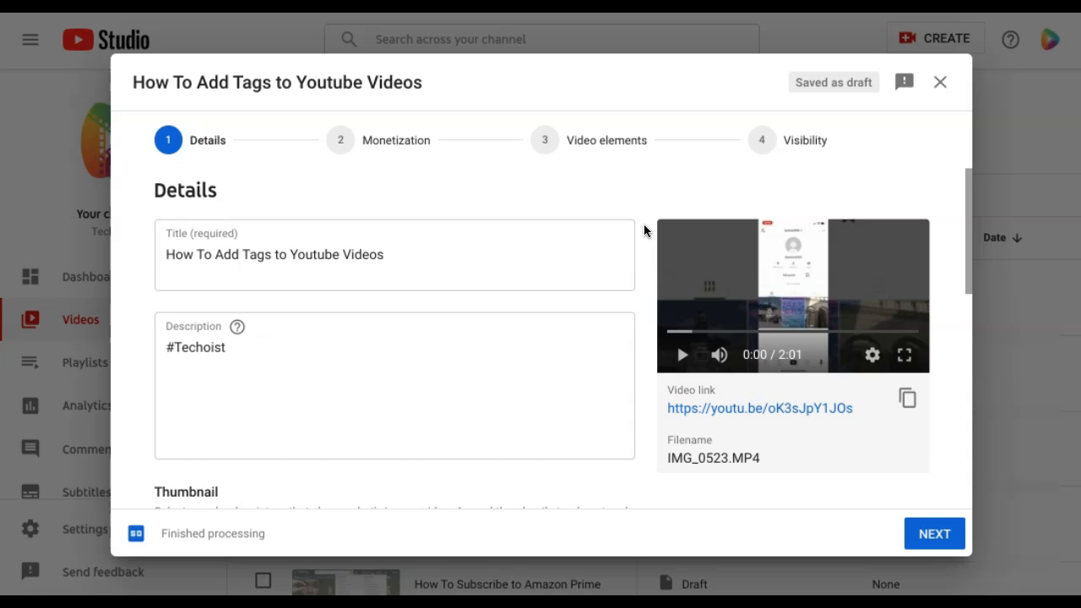
Expand the draft's extra details and scroll down to the empty Tags box
scroll("down", 3)
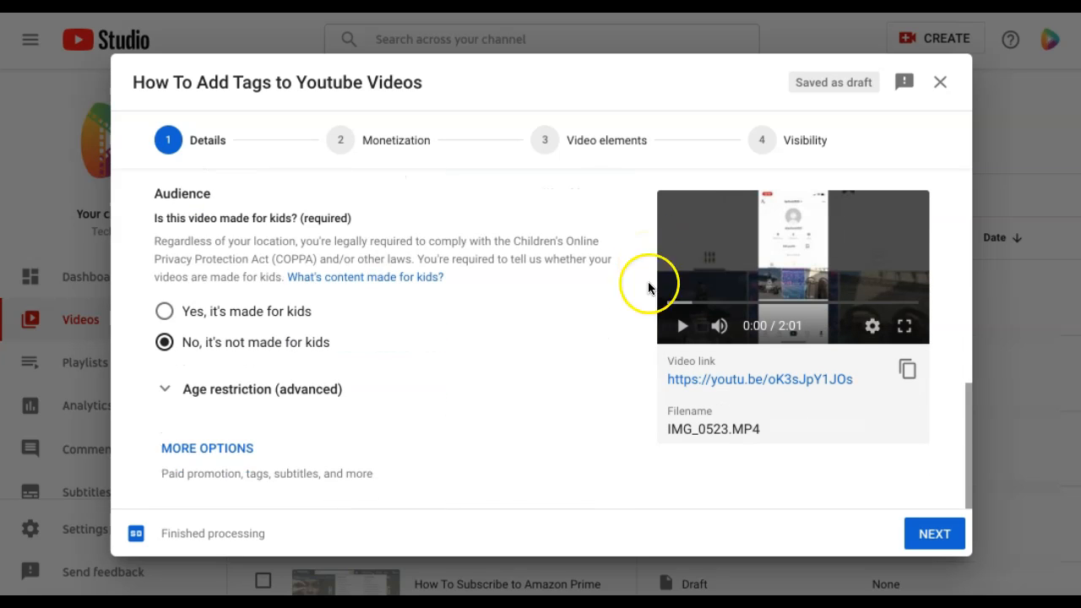
left_click(207, 448)
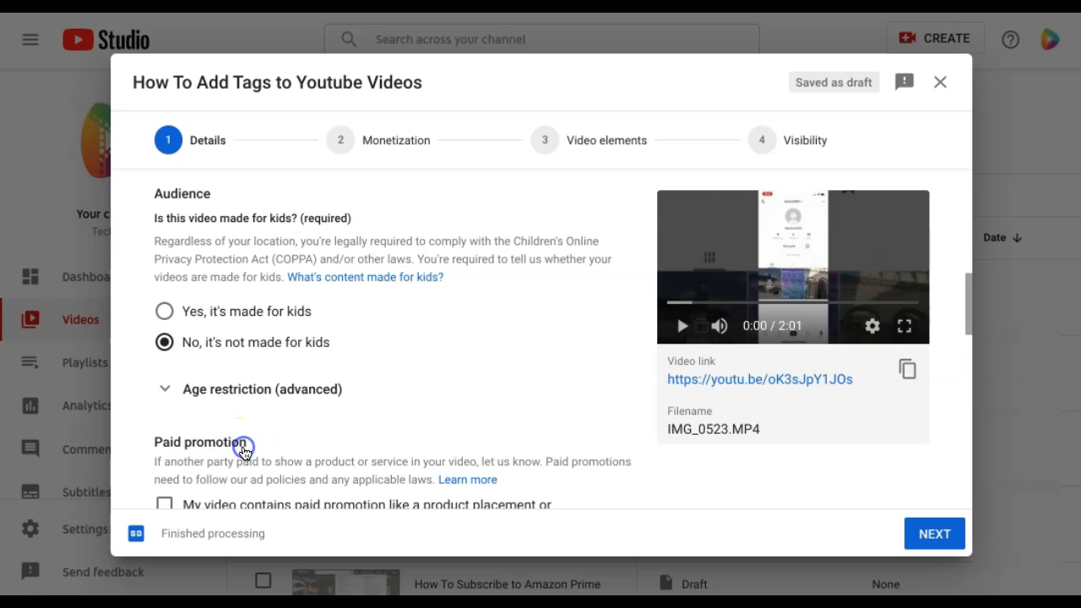
scroll("down", 3)
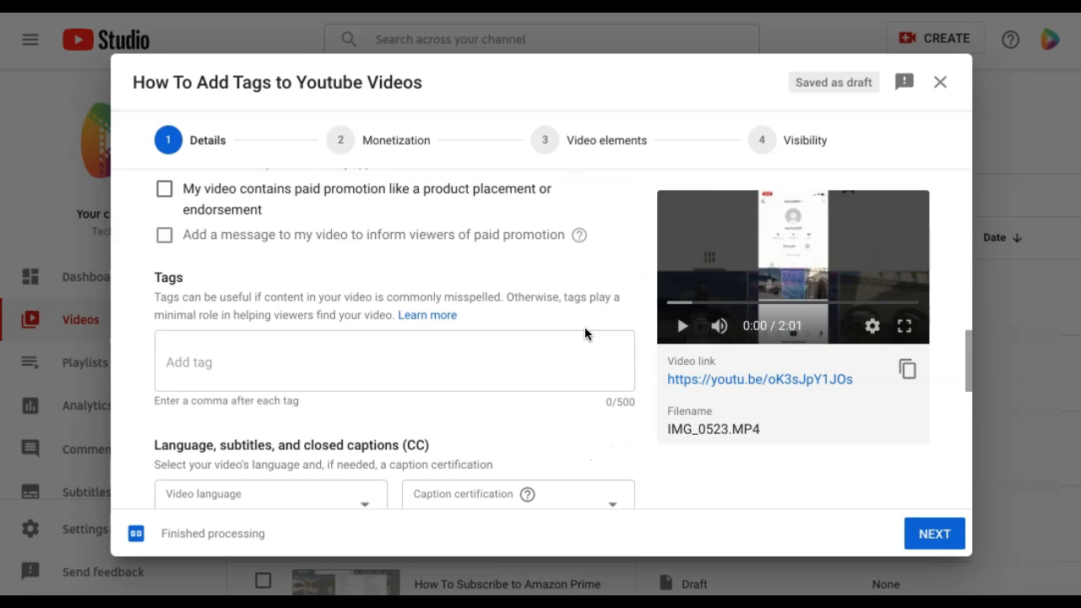
scroll("down", 3)
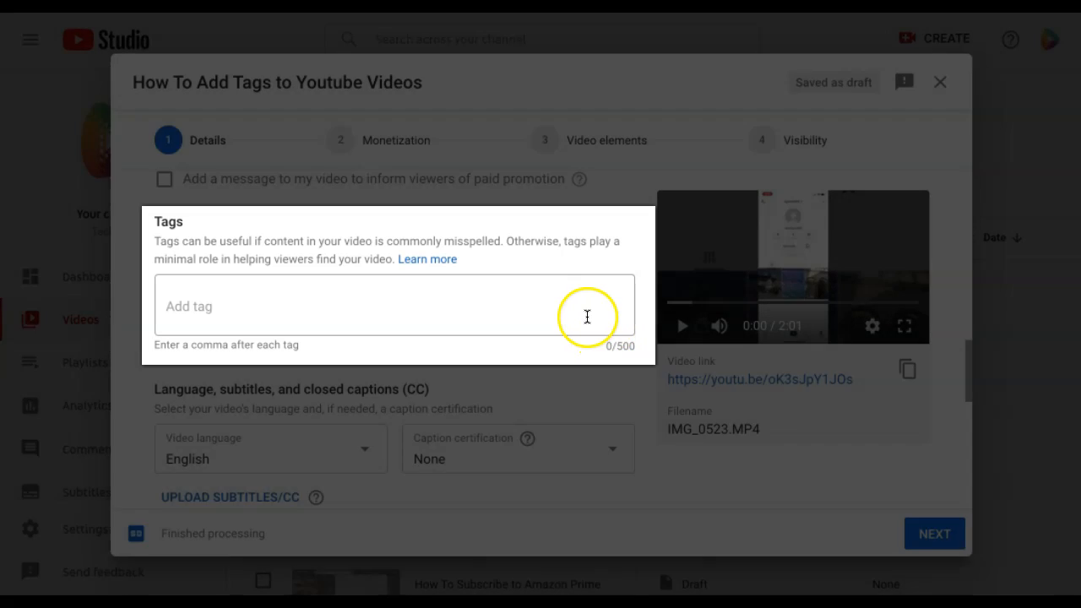
Tag the draft 'How to Add Tags to Youtube Video' and close the details dialog
type("How to Add Tags to Youtube")
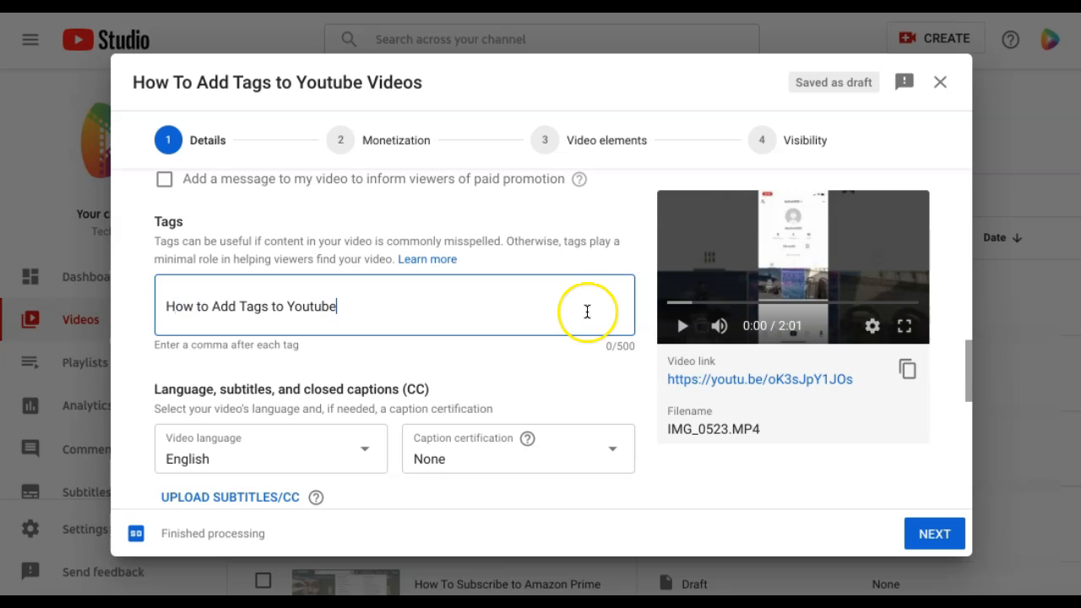
type("Video")
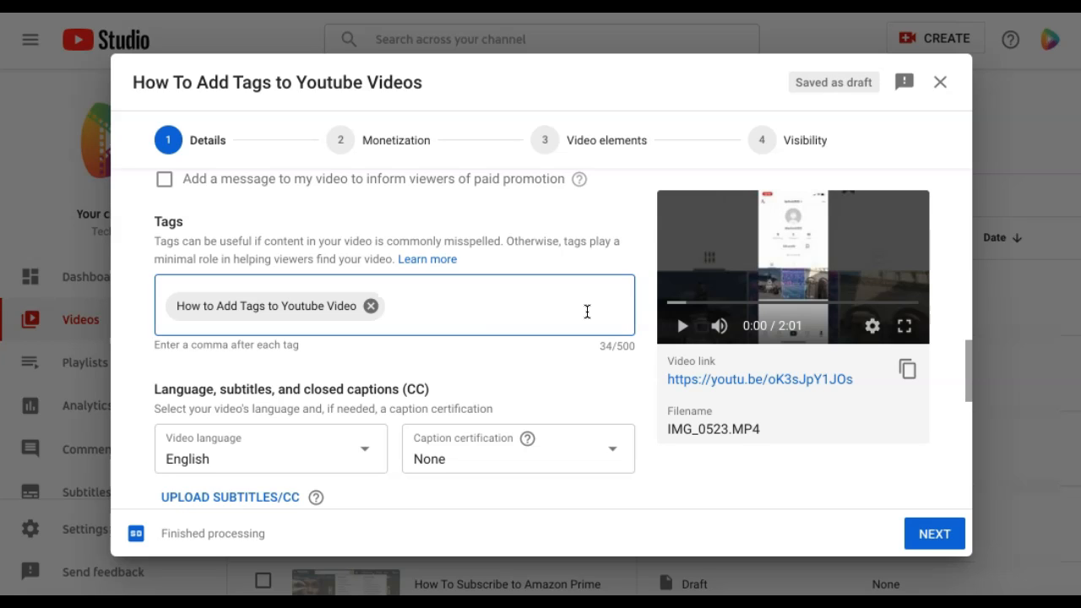
mouse_move(960, 198)
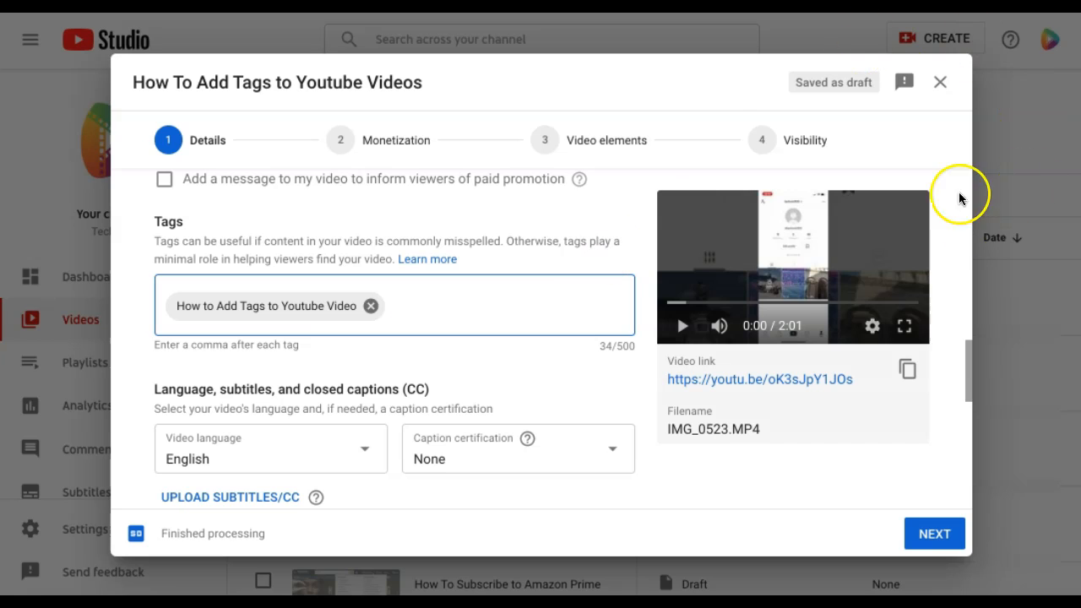
left_click(940, 81)
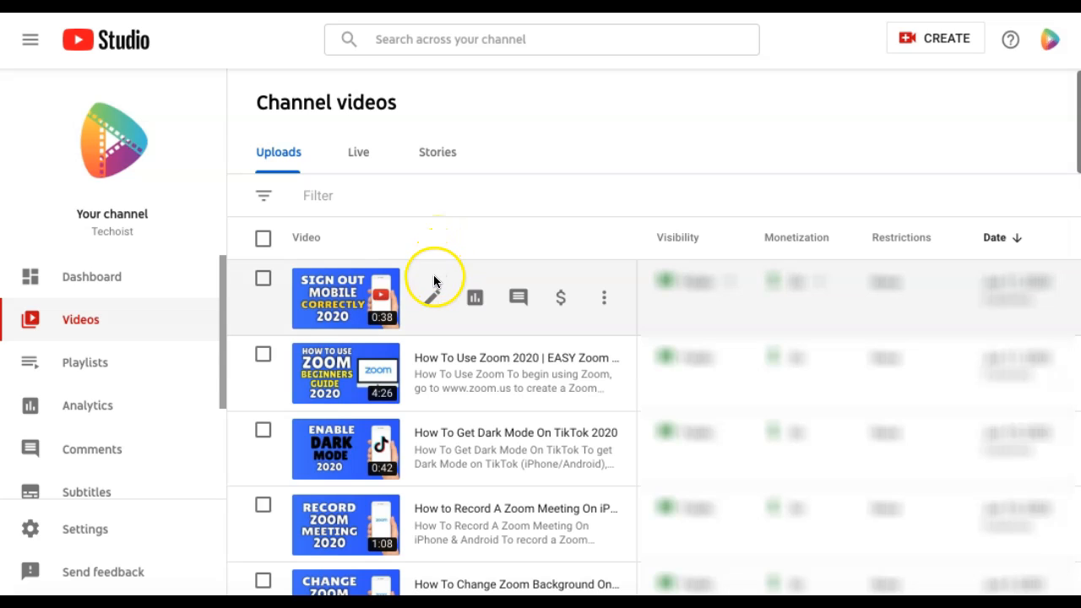
mouse_move(433, 298)
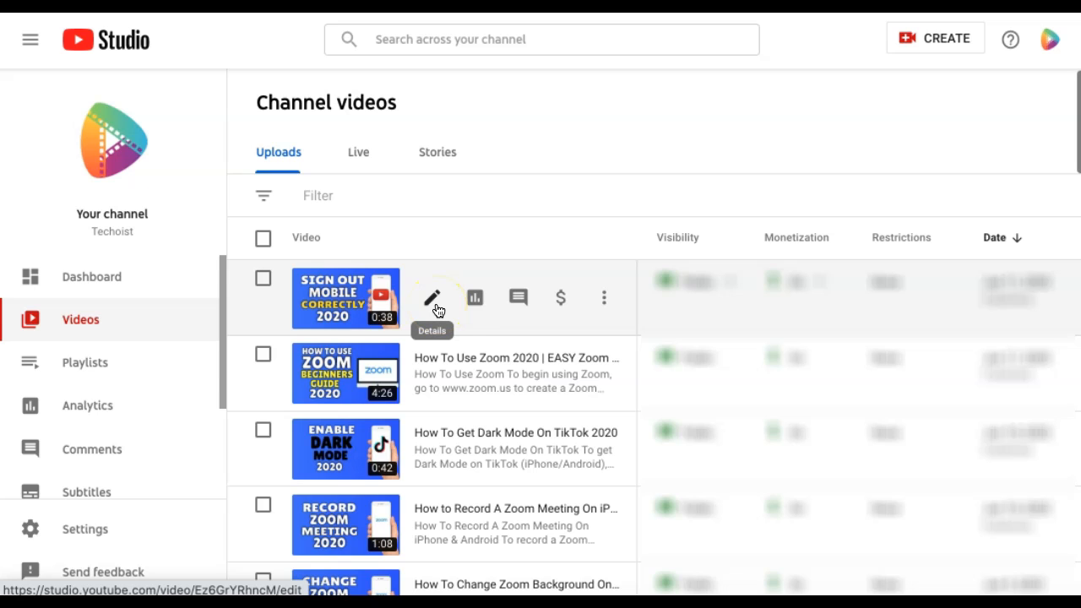
Open the 'Sign Out Mobile Correctly 2020' upload's details with its 470/500 tag list
left_click(432, 297)
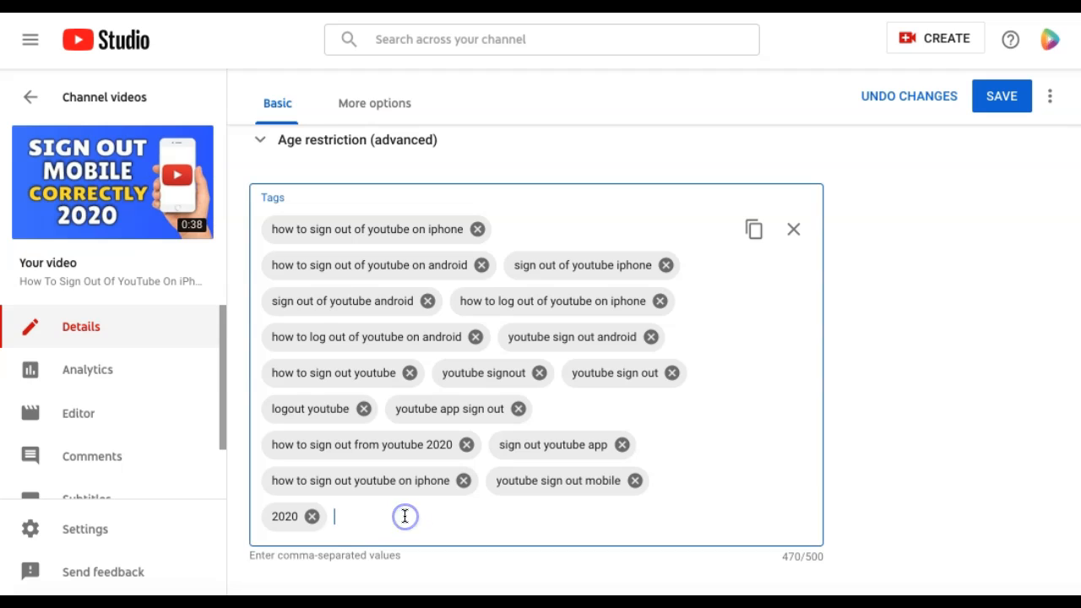
Add the tag 'techoist' to the sign-out video, then remove it again
type("techoist")
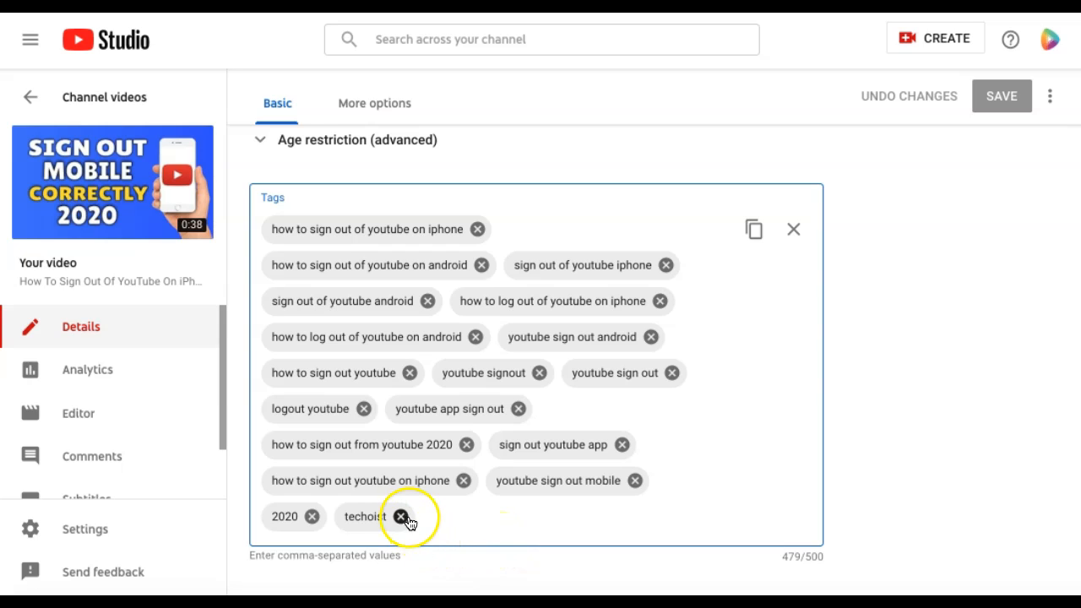
left_click(401, 516)
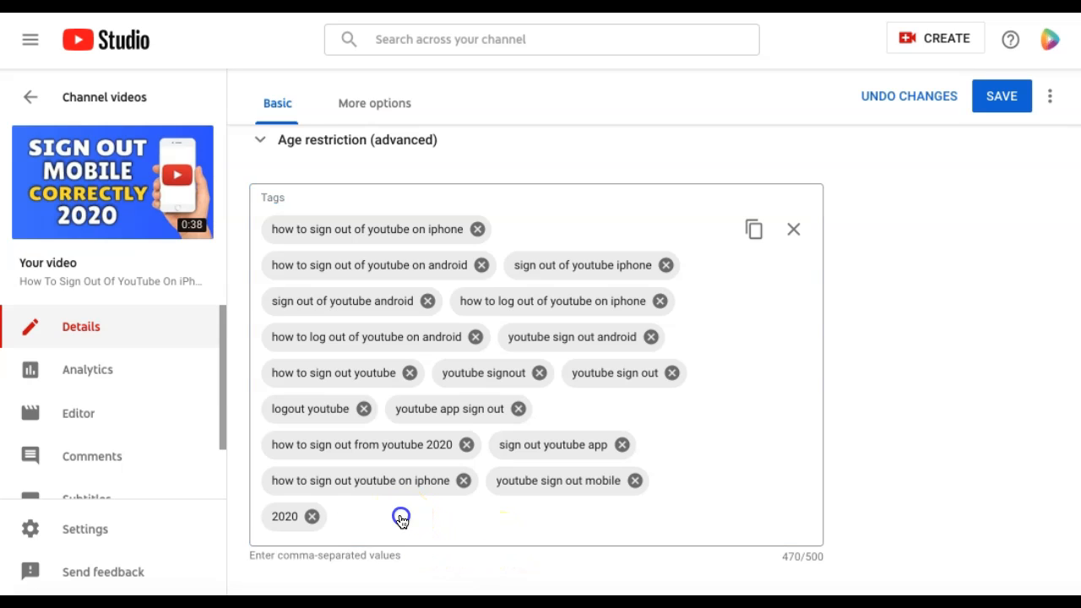